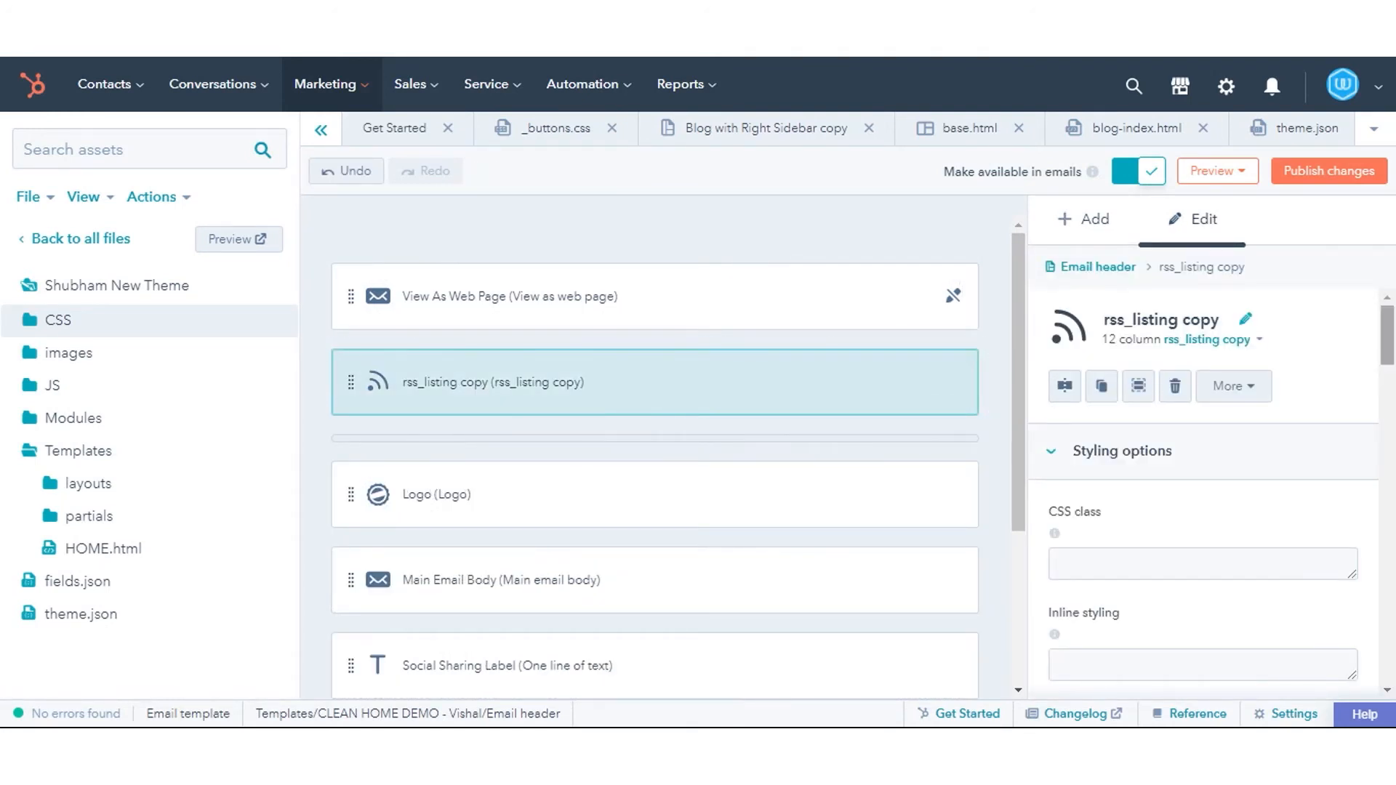
Step: Select the rss_listing copy module in the email header layout
{"action": "left_click", "coordinate": [1203, 426]}
{"action": "type", "text": "6"}
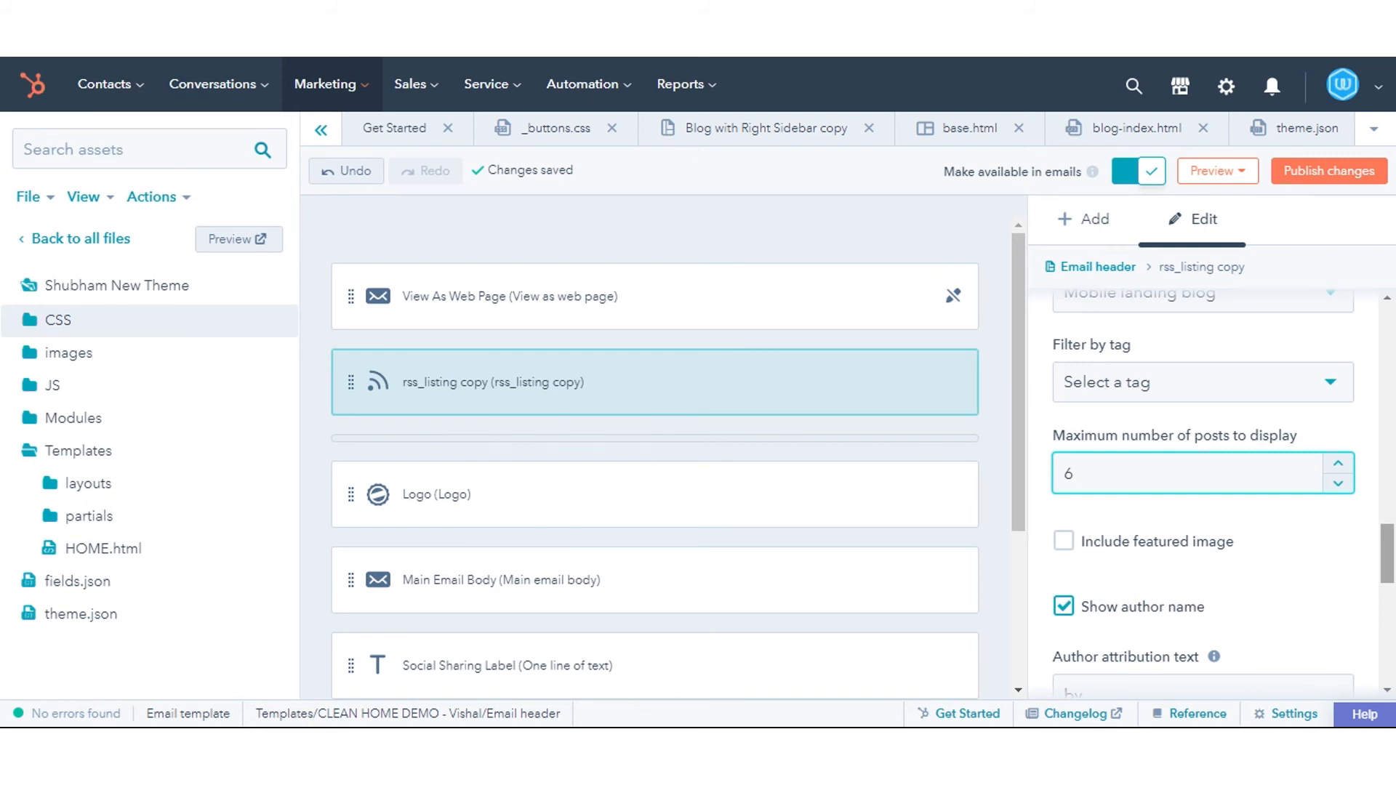
Step: Scroll the Edit panel to the post count, author name and summary options
{"action": "scroll", "scroll_direction": "down", "scroll_amount": 3}
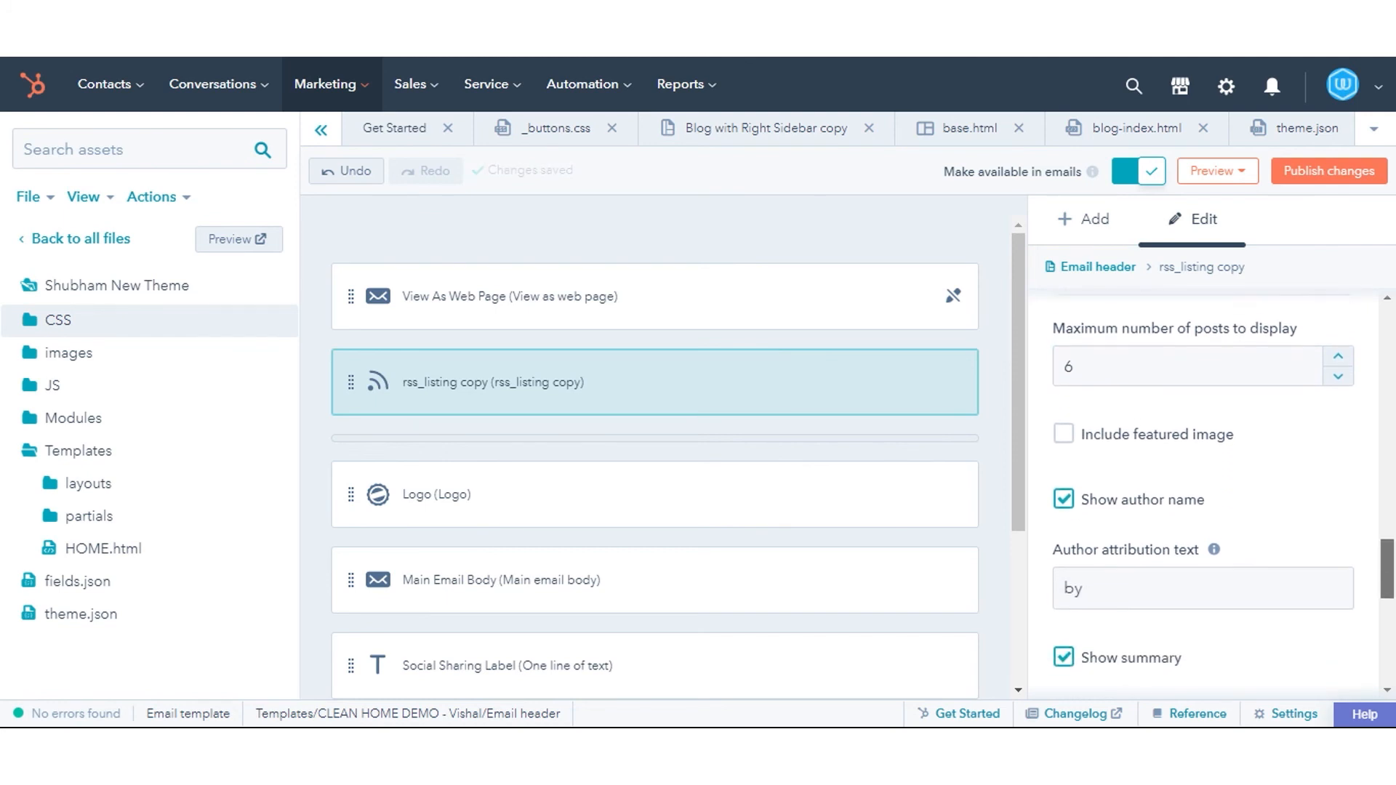